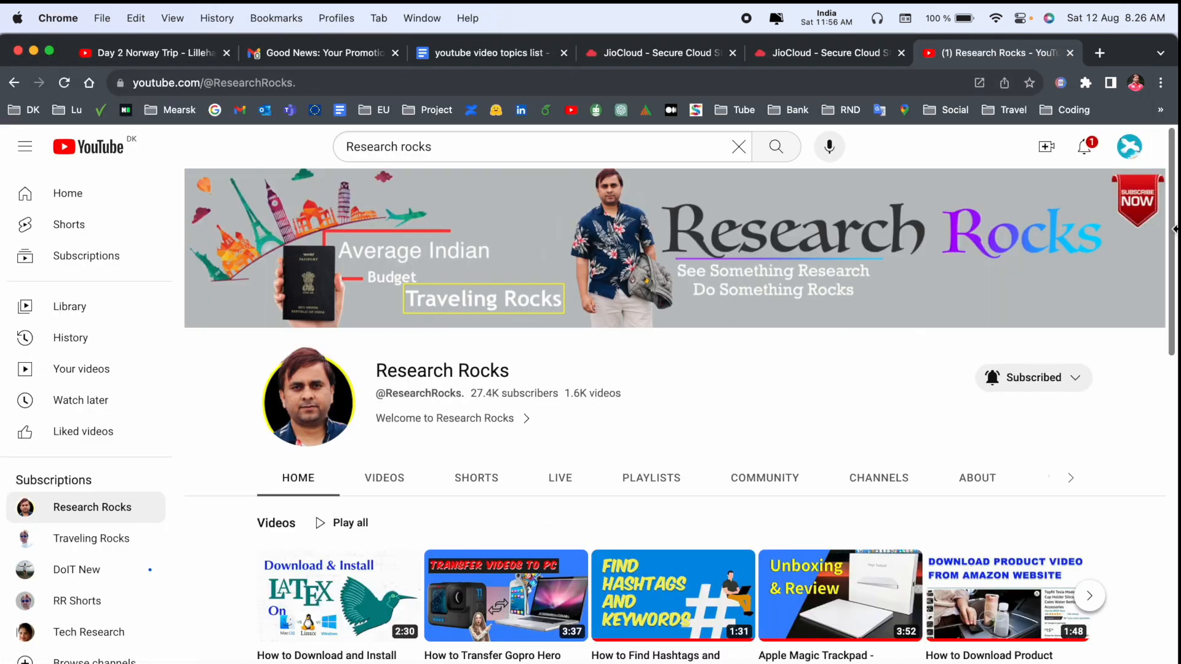
# Search Google for 'Microsoft Remote Desktop on Mac' in a fresh tab.
pyautogui.click(1099, 53)
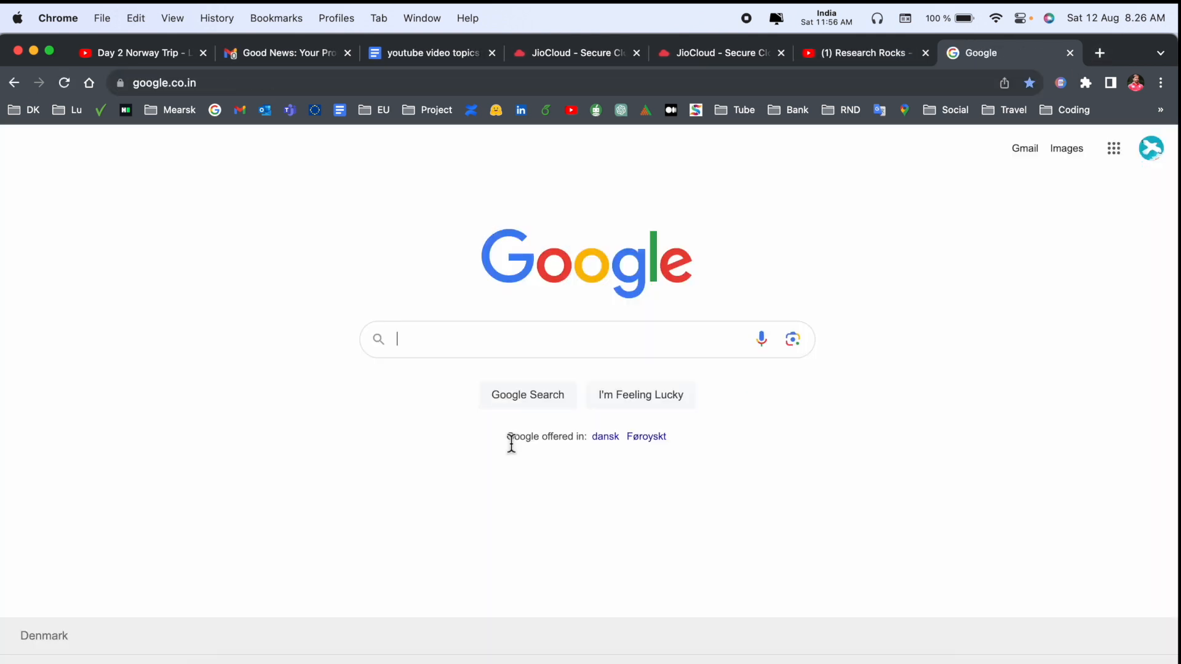
pyautogui.write('Microsoft Remote Desktop on Mac')
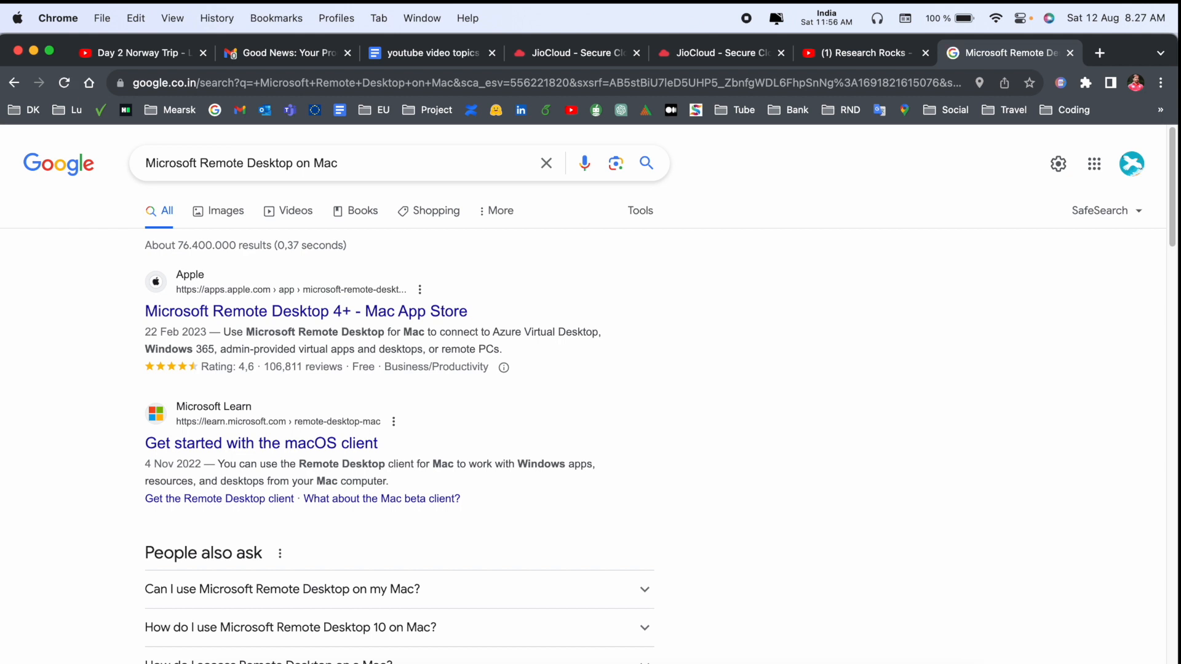
pyautogui.moveTo(305, 311)
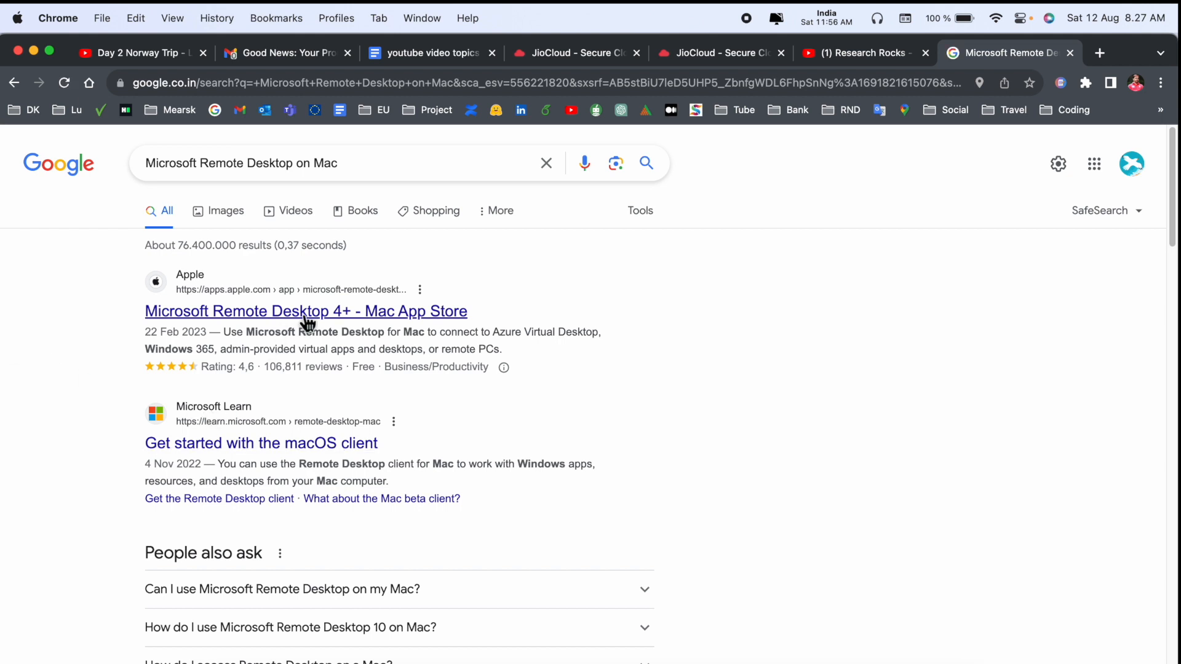
# Follow the 'Microsoft Remote Desktop 4+ - Mac App Store' result into the App Store.
pyautogui.click(305, 311)
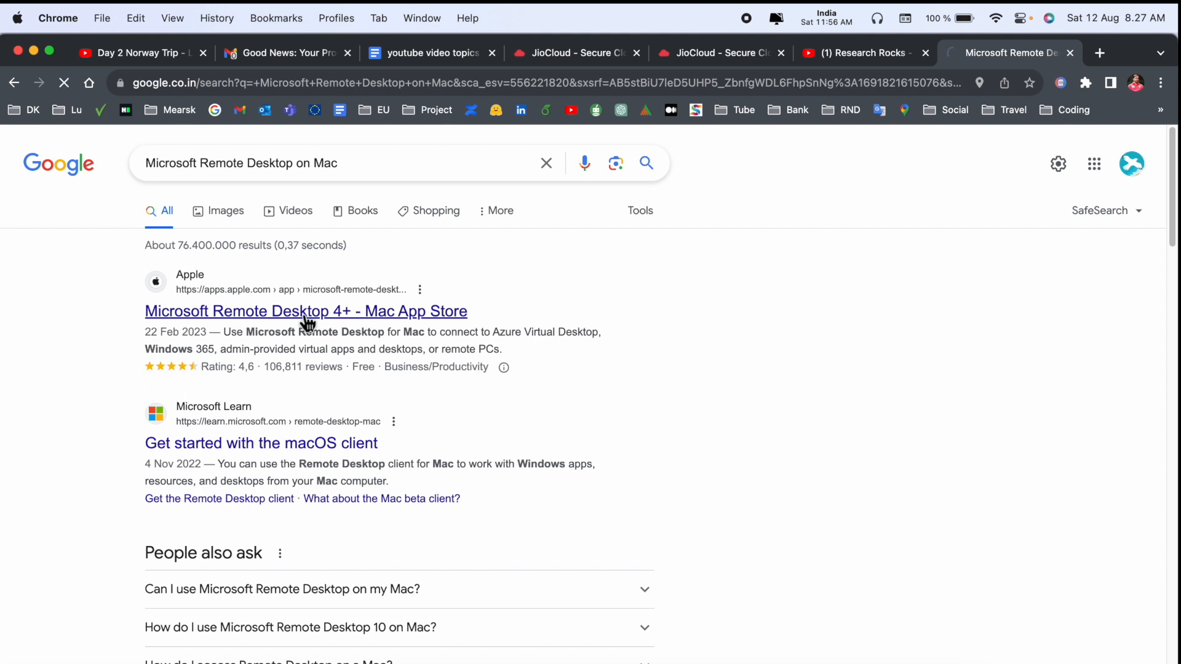
pyautogui.click(305, 312)
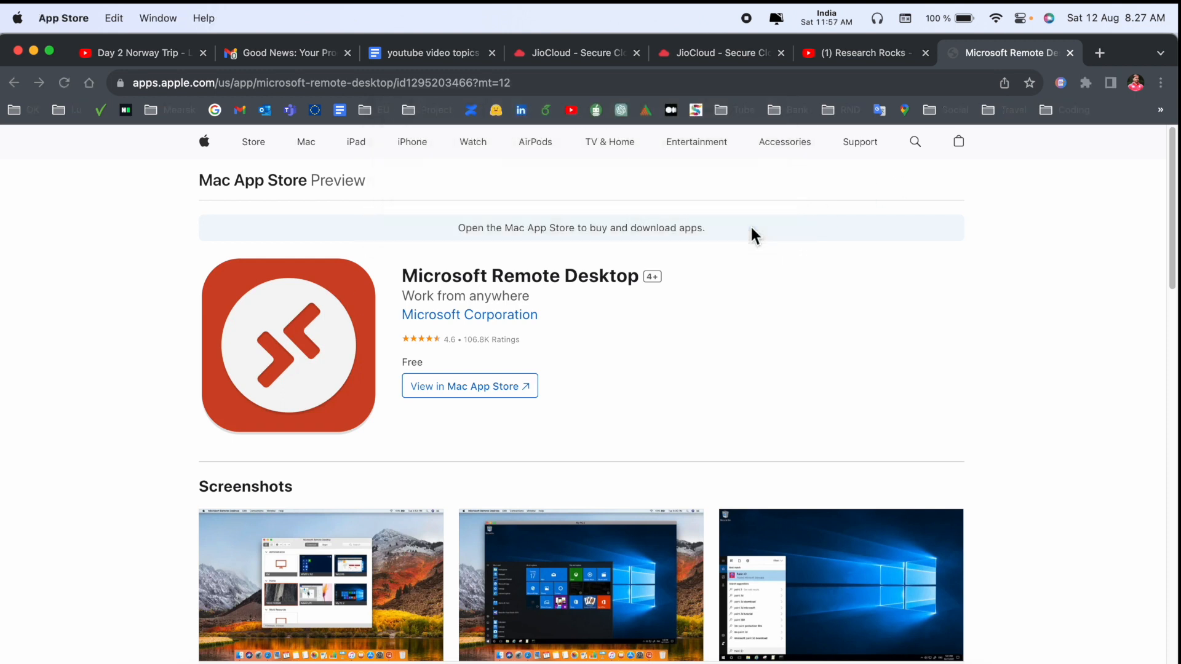
# Download and install Microsoft Remote Desktop from its App Store page, reviewing the details.
pyautogui.click(464, 385)
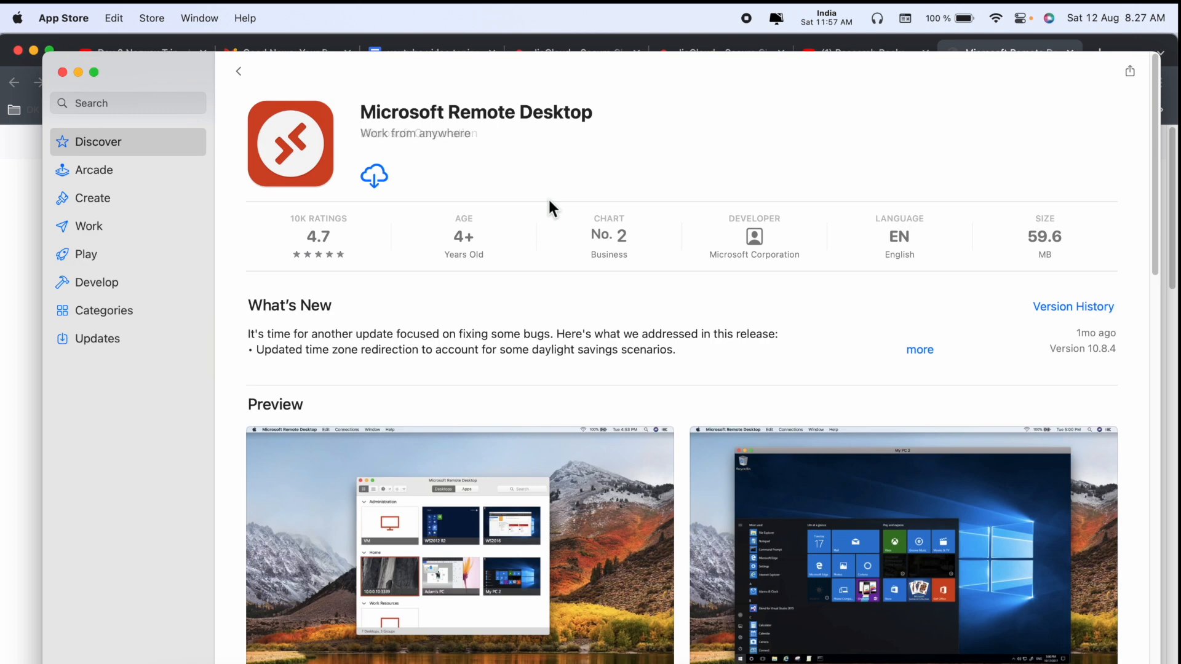
pyautogui.scroll(-3)
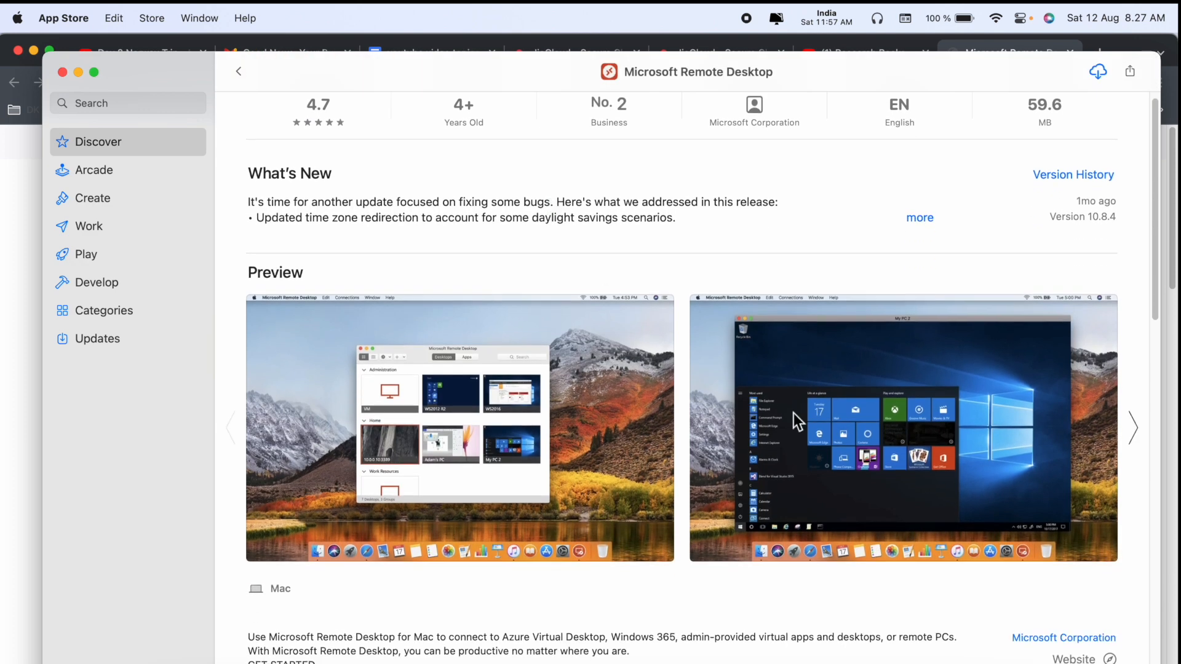
pyautogui.scroll(-3)
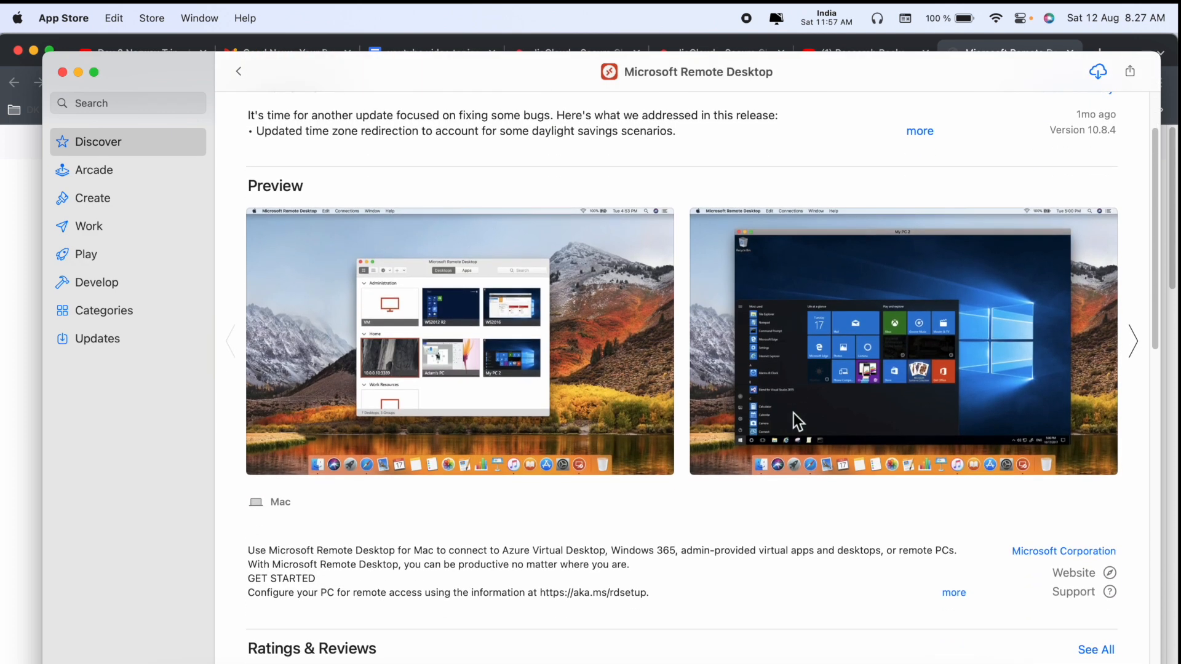
pyautogui.scroll(3)
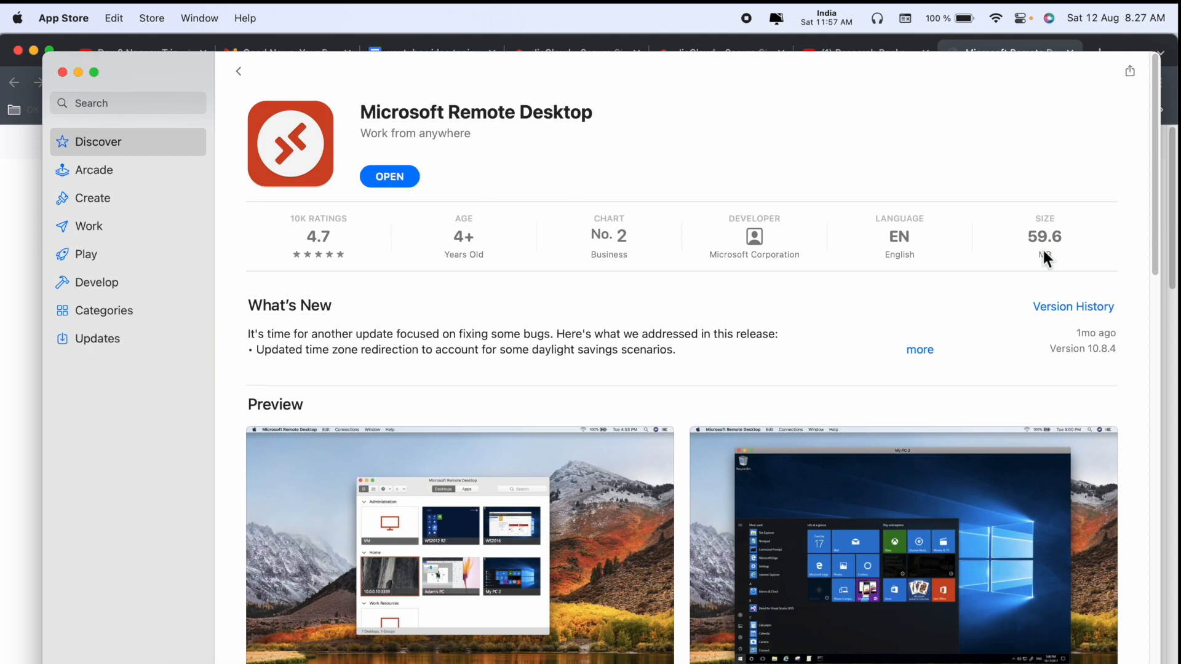
pyautogui.moveTo(390, 189)
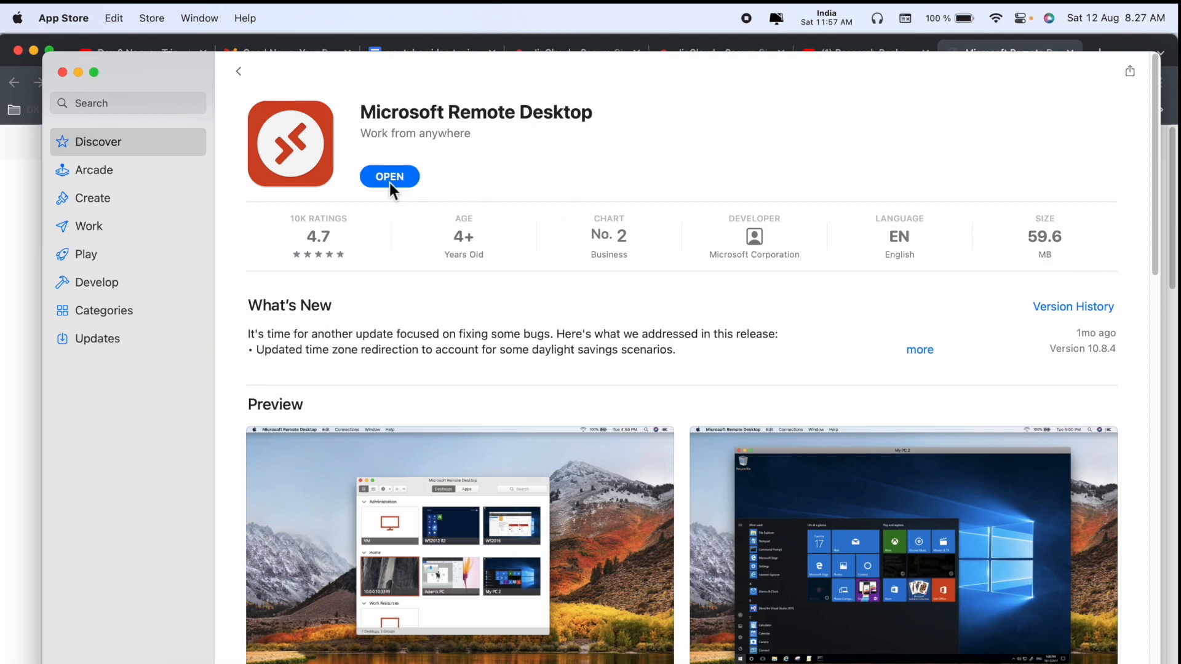
# Launch Remote Desktop, agreeing to usage sharing and camera access to reach the empty PC list.
pyautogui.click(390, 176)
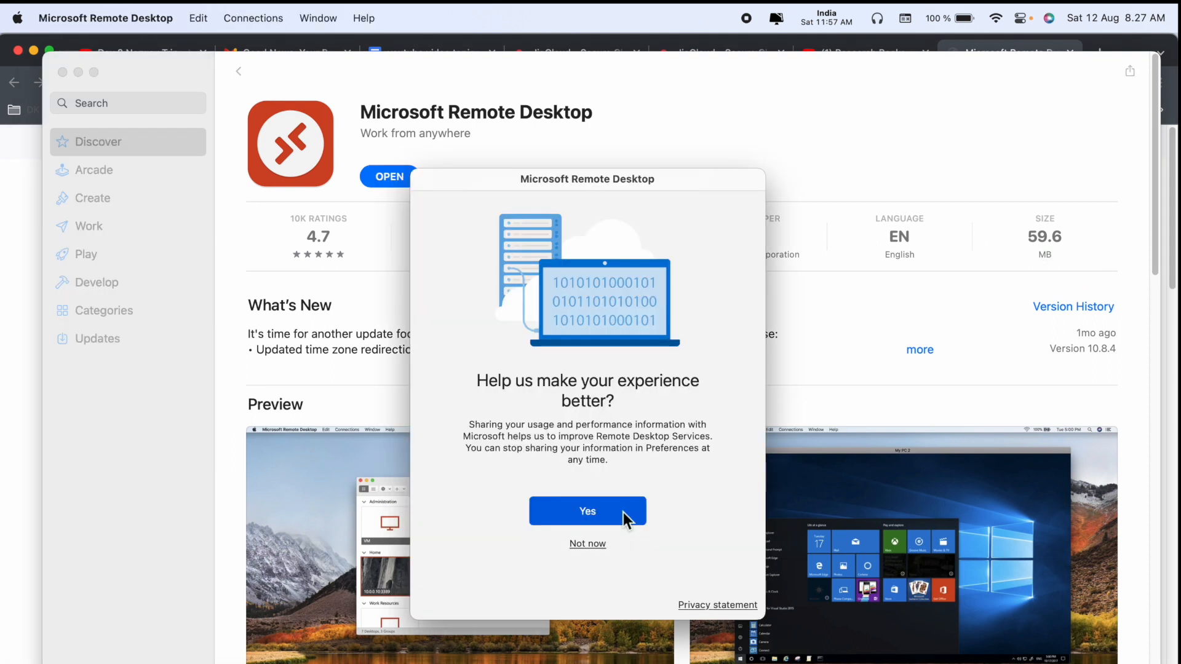
pyautogui.click(587, 511)
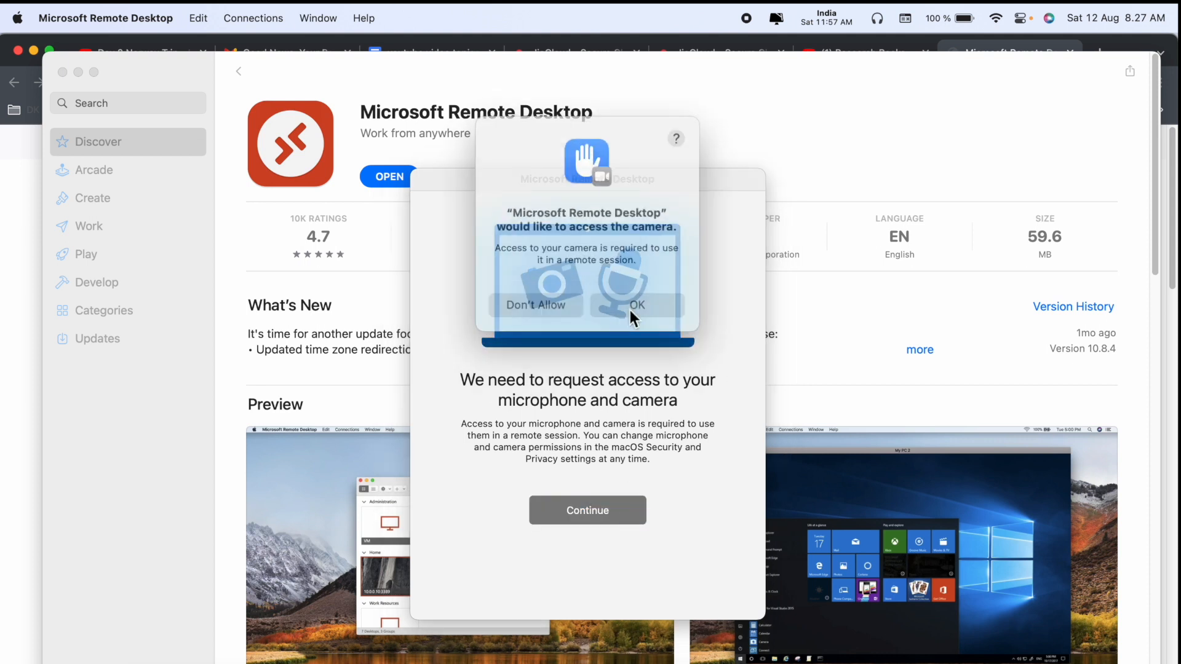
pyautogui.click(636, 305)
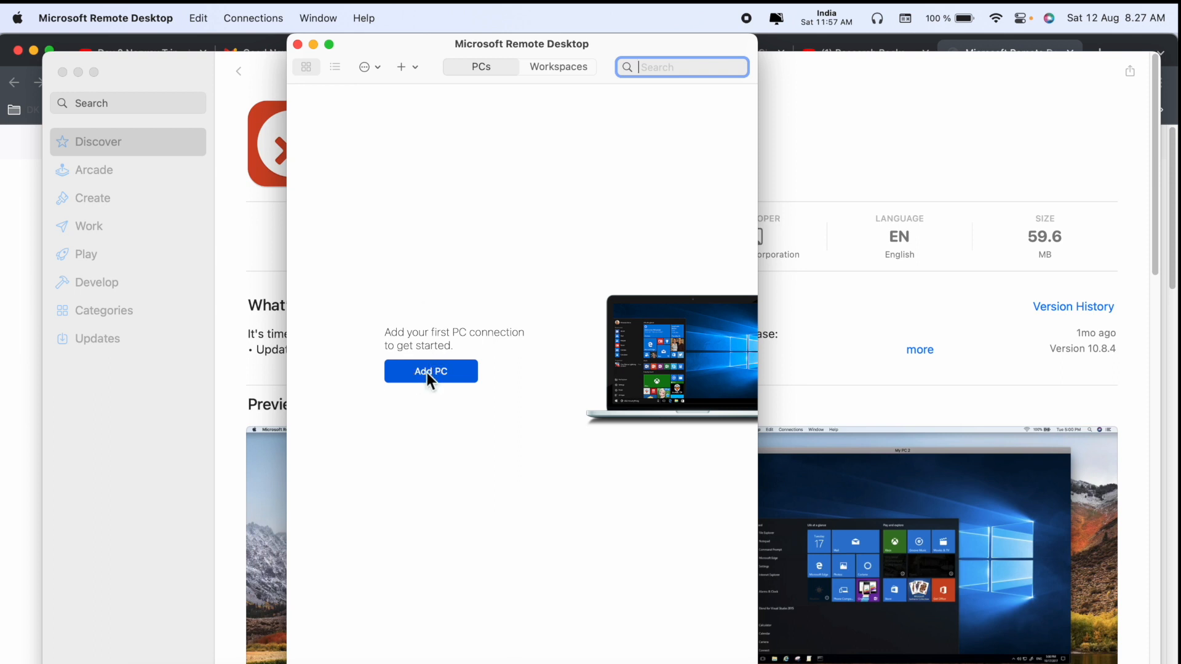
# Add a new PC named 'Work PC', keeping the user account on ask when required.
pyautogui.click(431, 370)
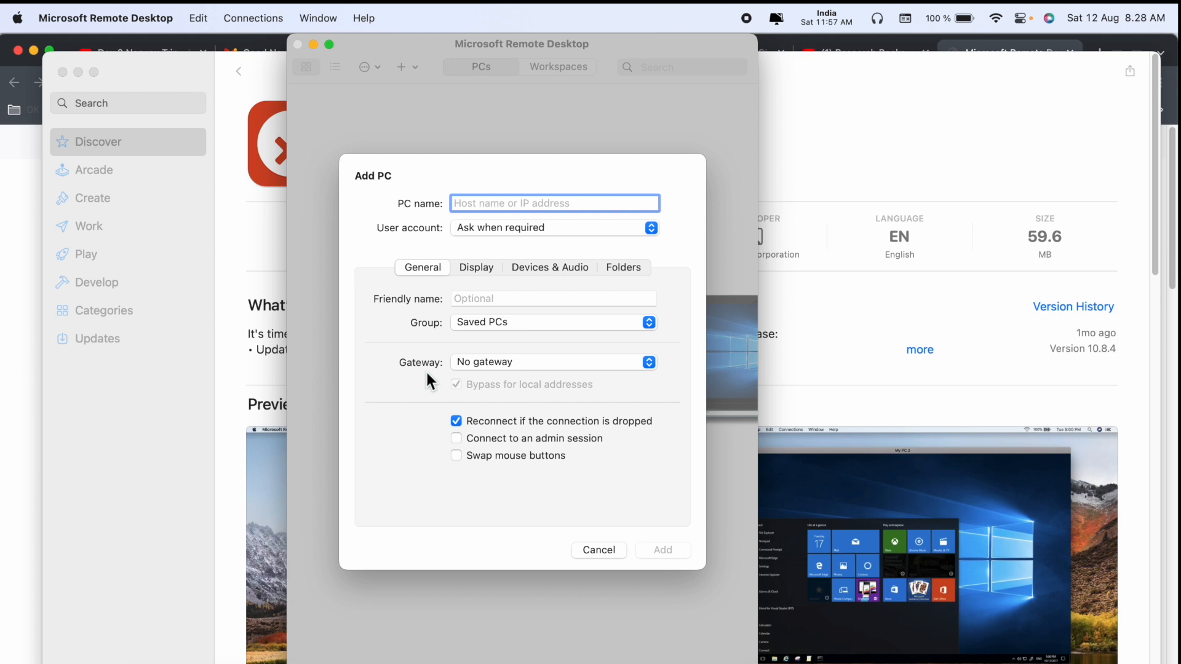
pyautogui.write('Work')
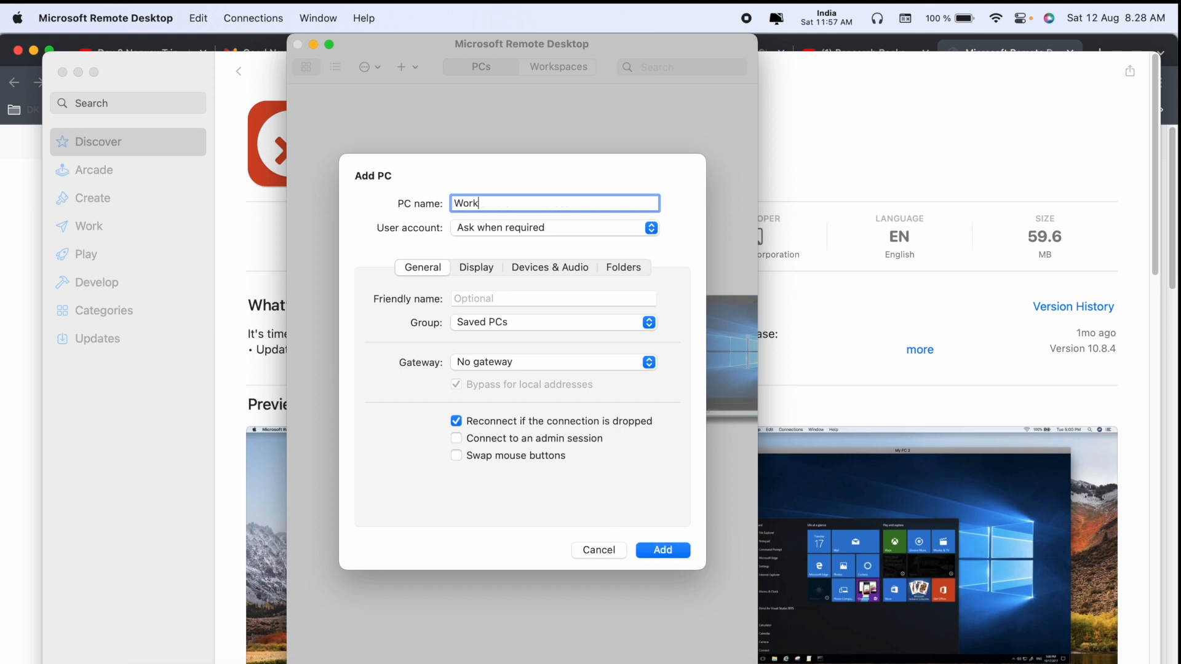
pyautogui.write('PC')
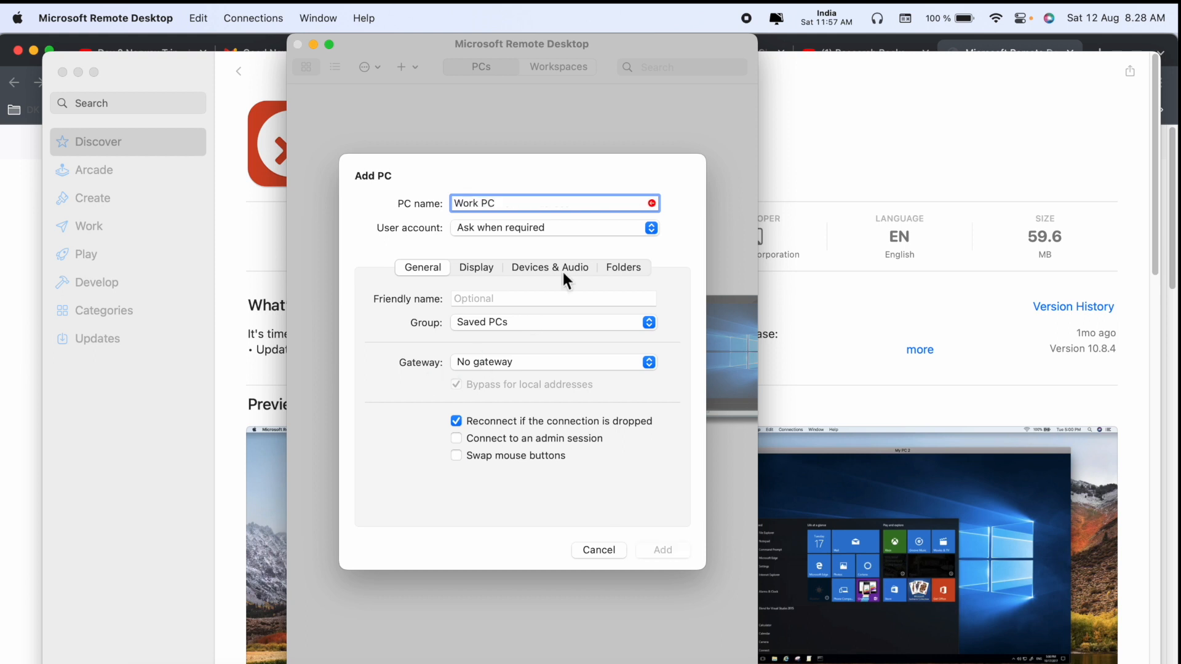
pyautogui.click(649, 228)
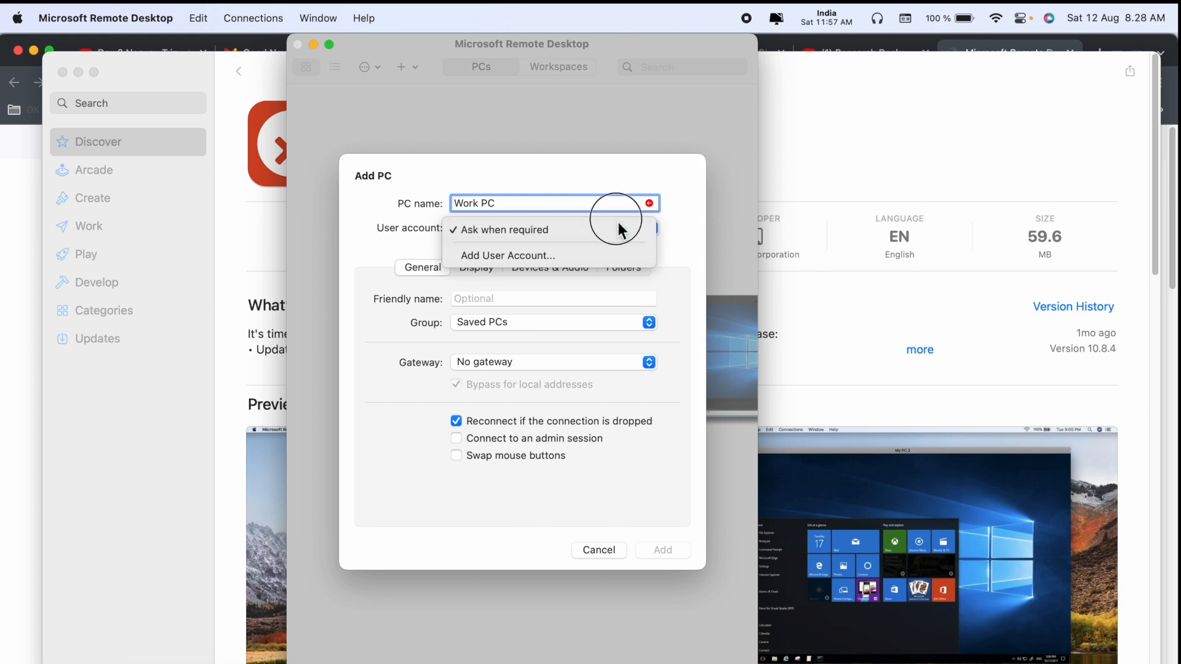
pyautogui.click(500, 230)
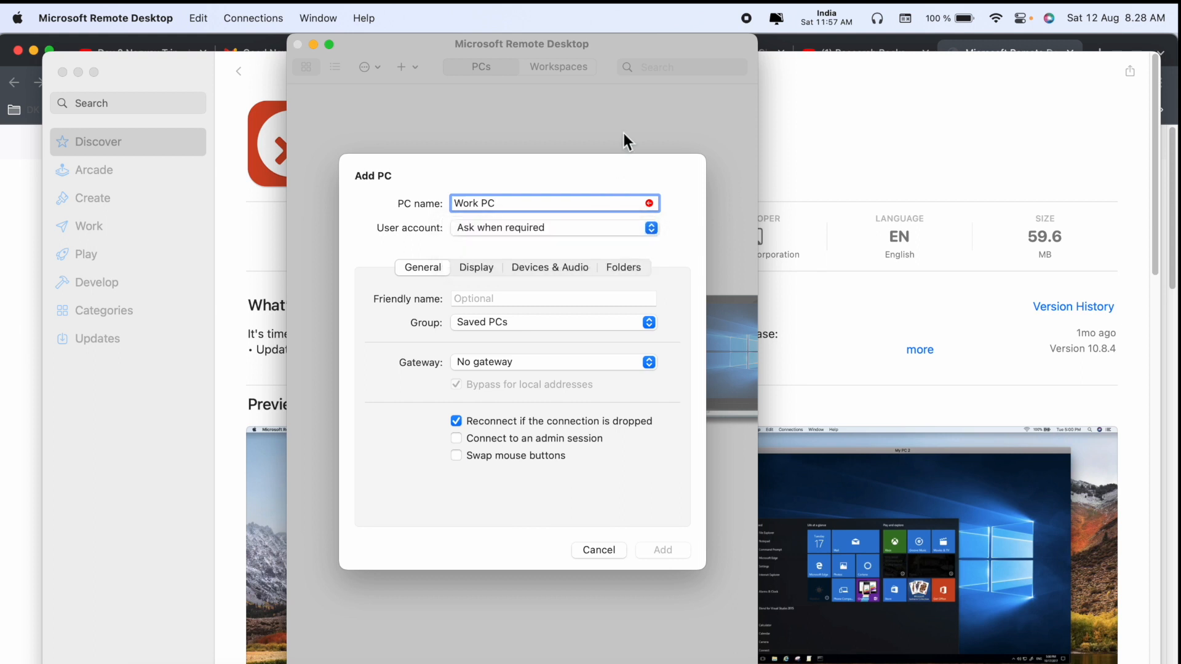
# Review the Display and Devices & Audio settings, return to General and begin adding a gateway.
pyautogui.click(476, 267)
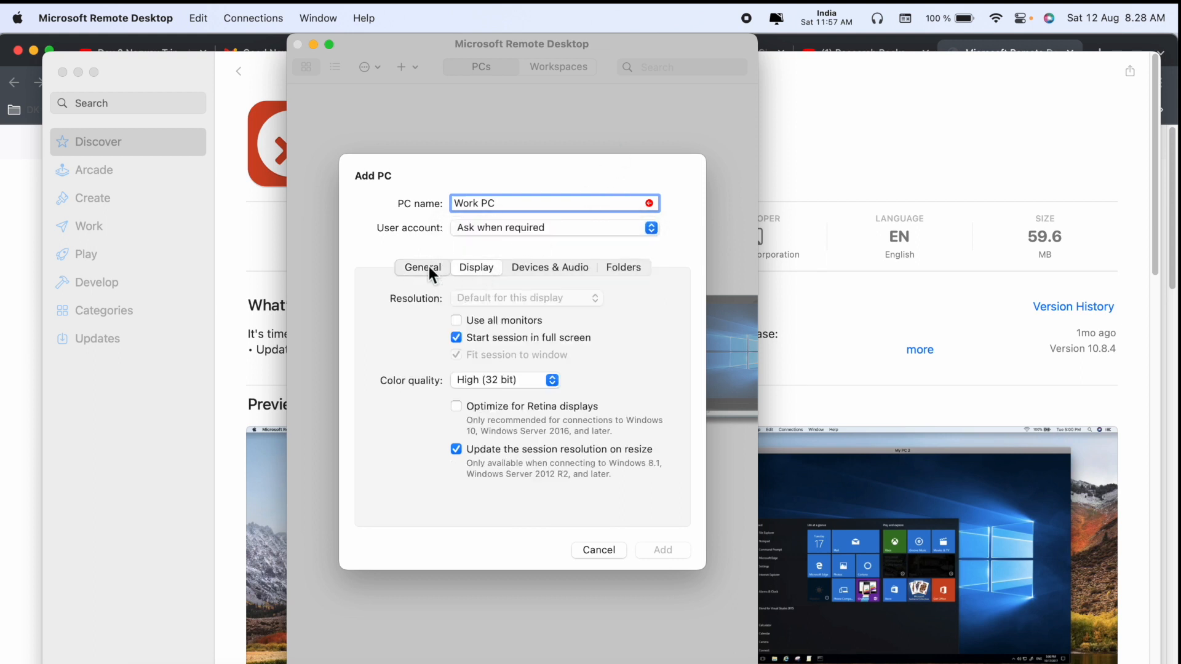
pyautogui.click(550, 267)
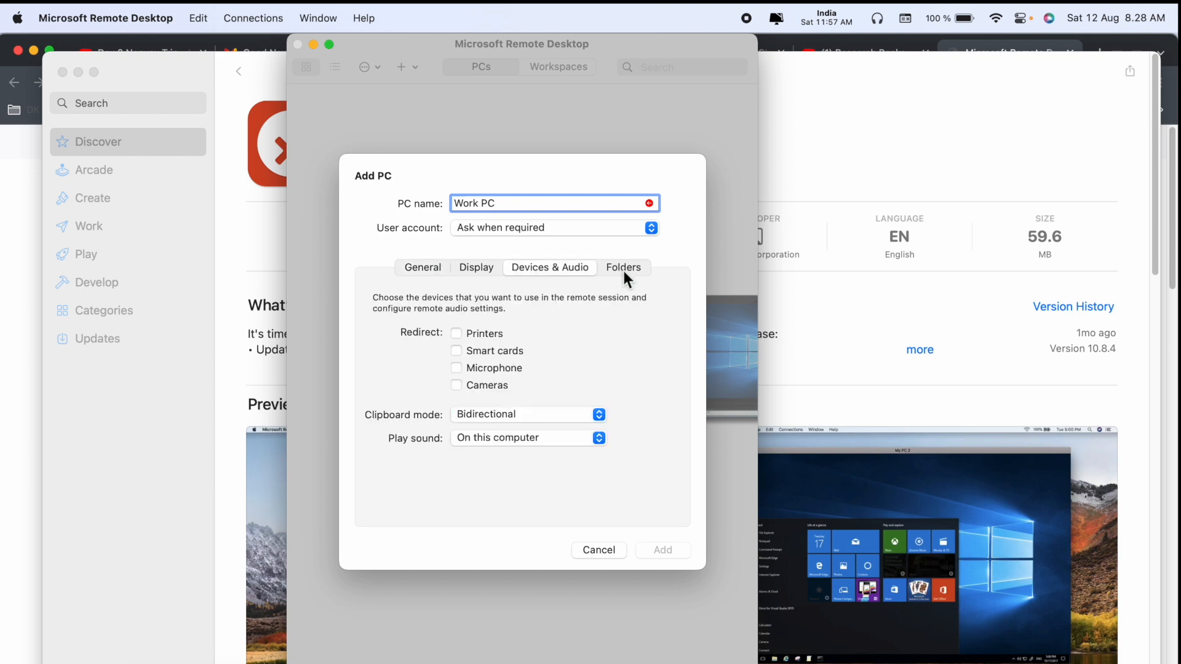
pyautogui.click(422, 267)
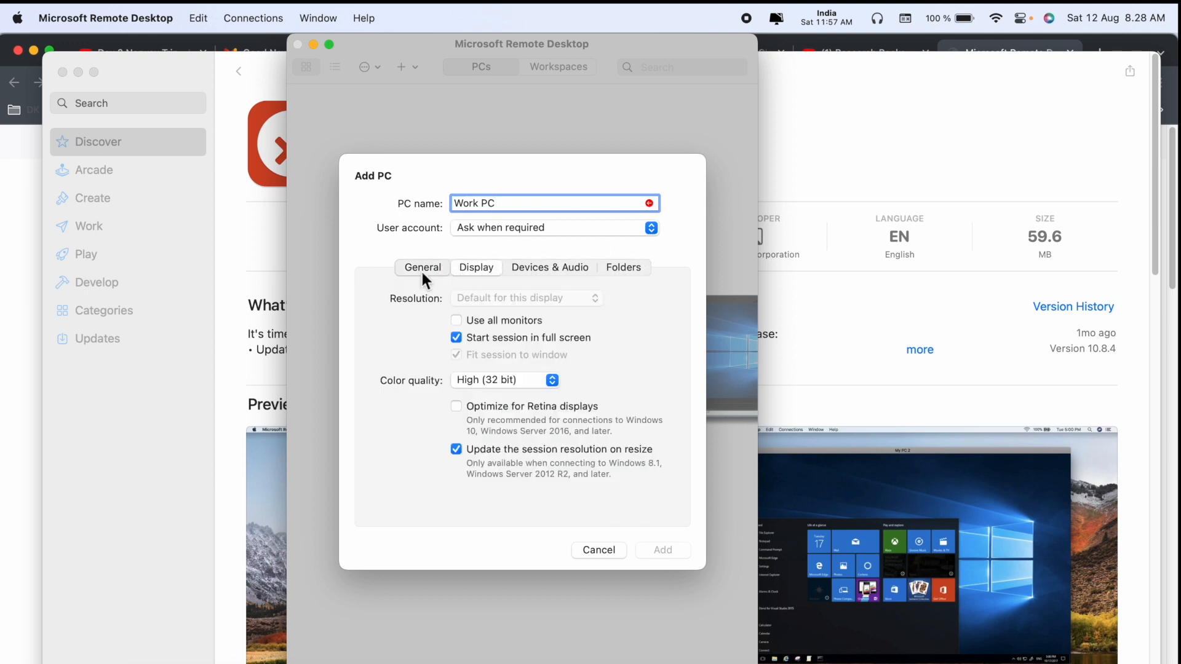
pyautogui.click(422, 267)
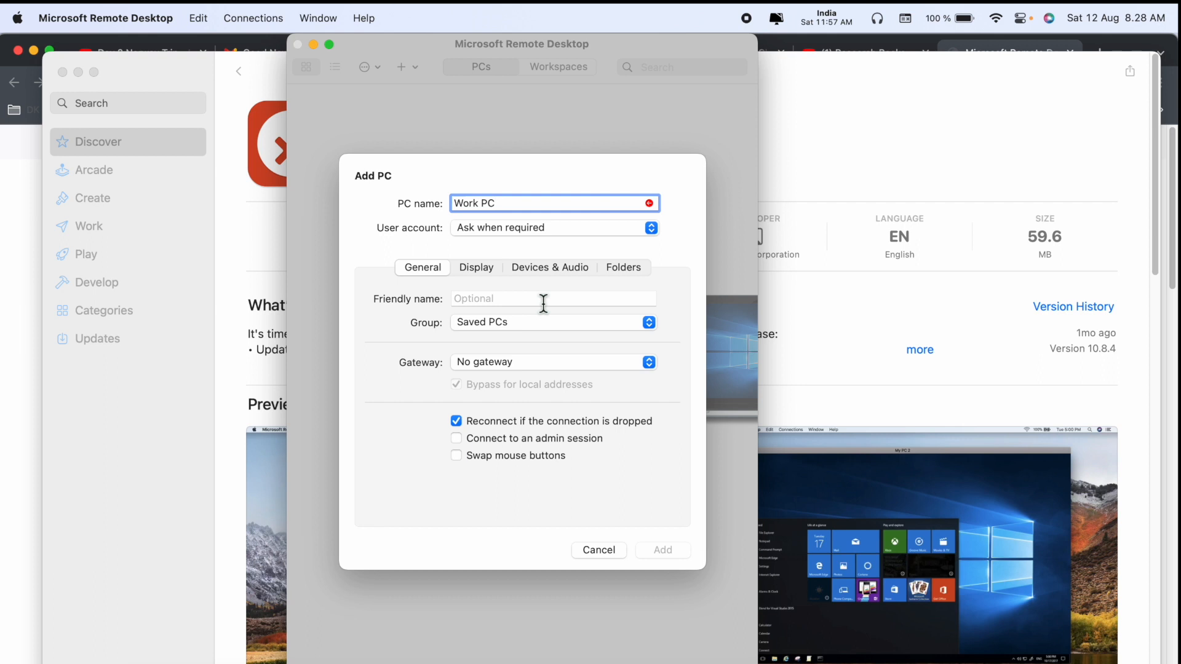
pyautogui.click(648, 361)
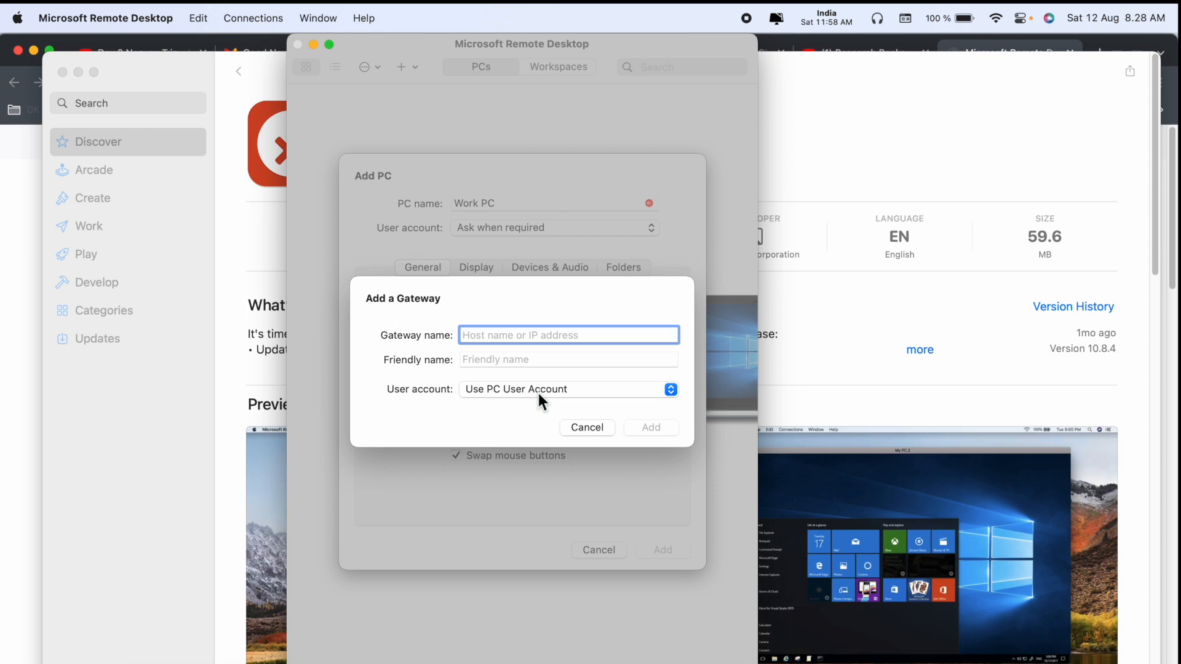
pyautogui.moveTo(586, 428)
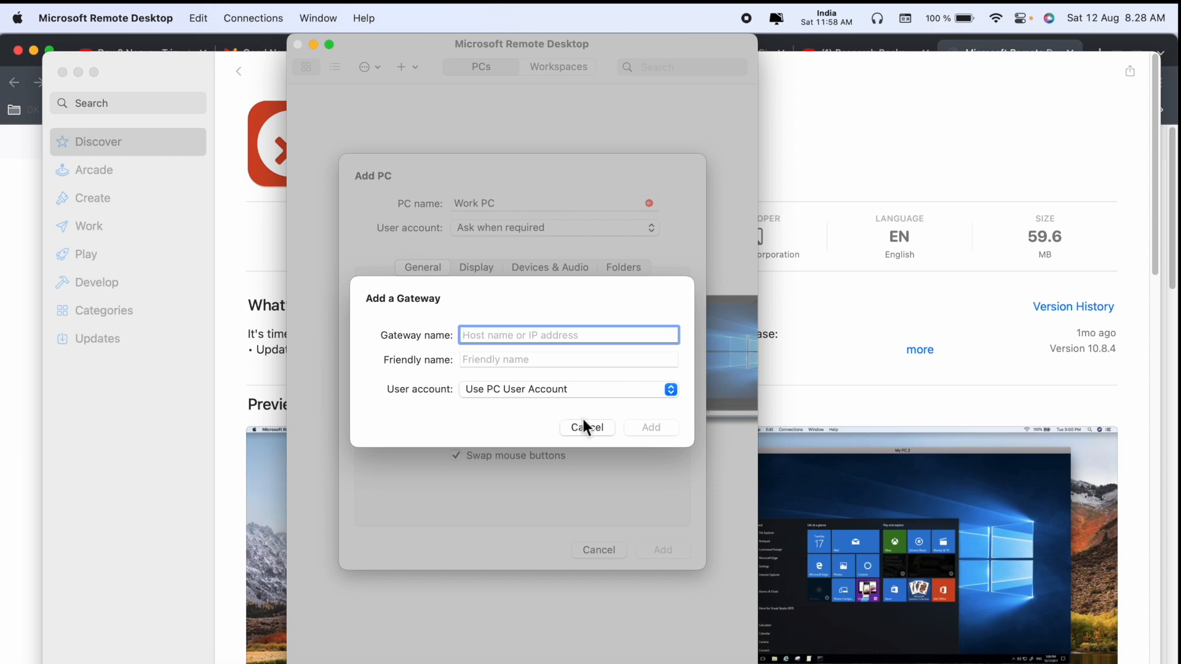
pyautogui.click(587, 427)
pyautogui.write('my')
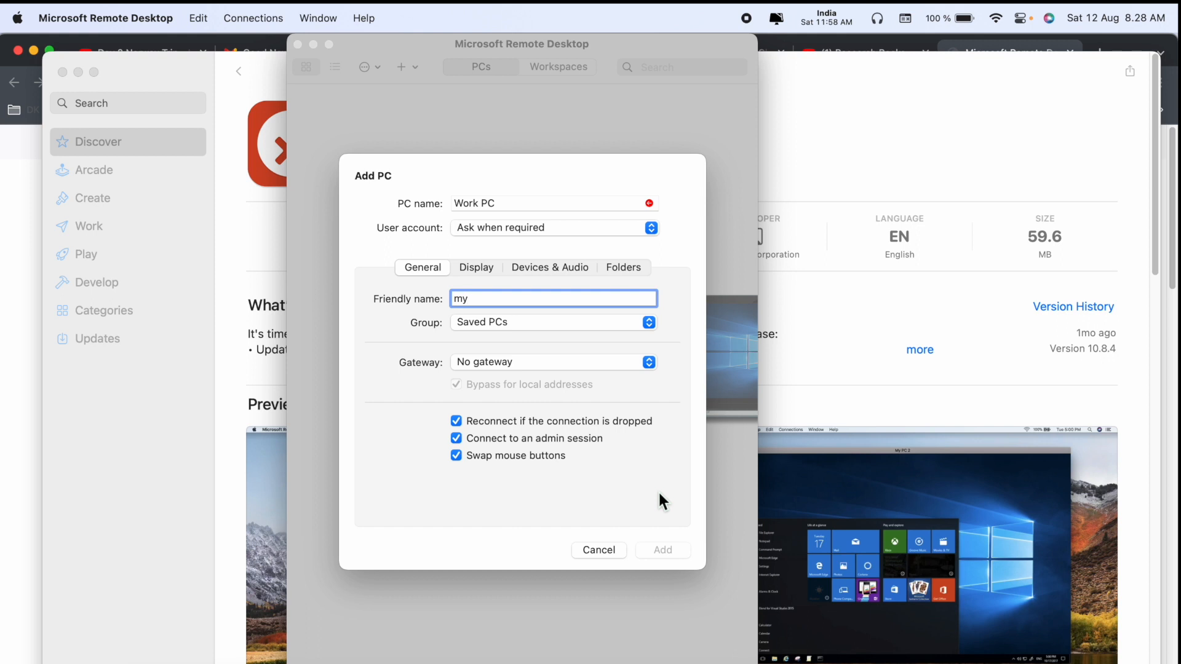
pyautogui.moveTo(617, 579)
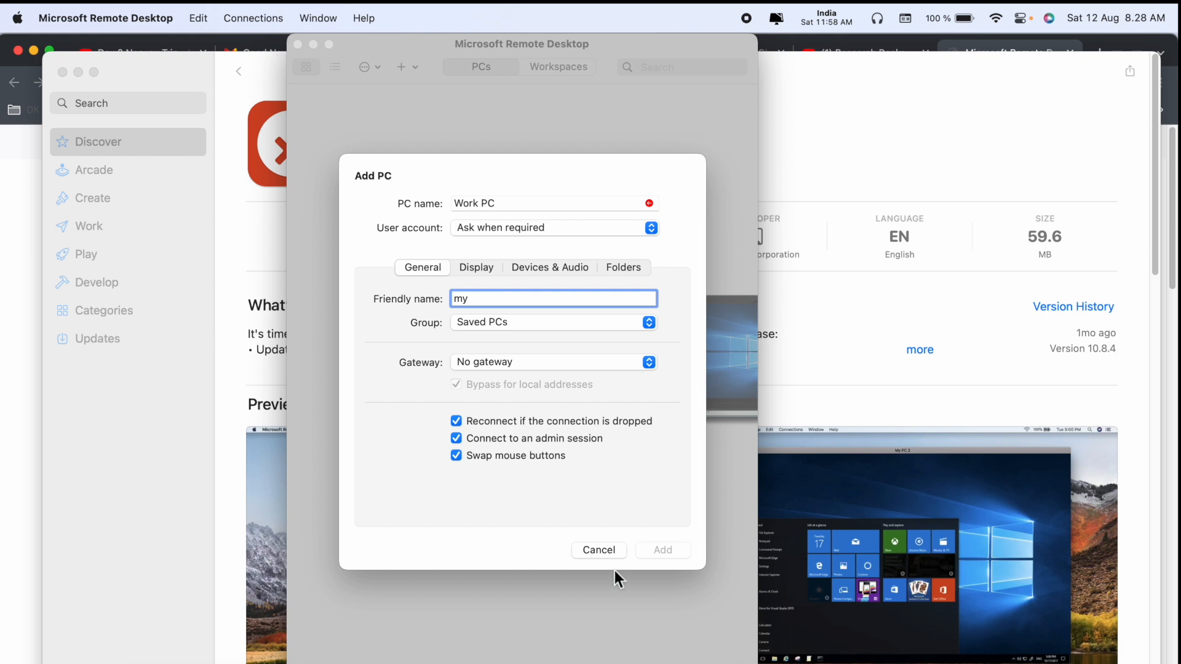